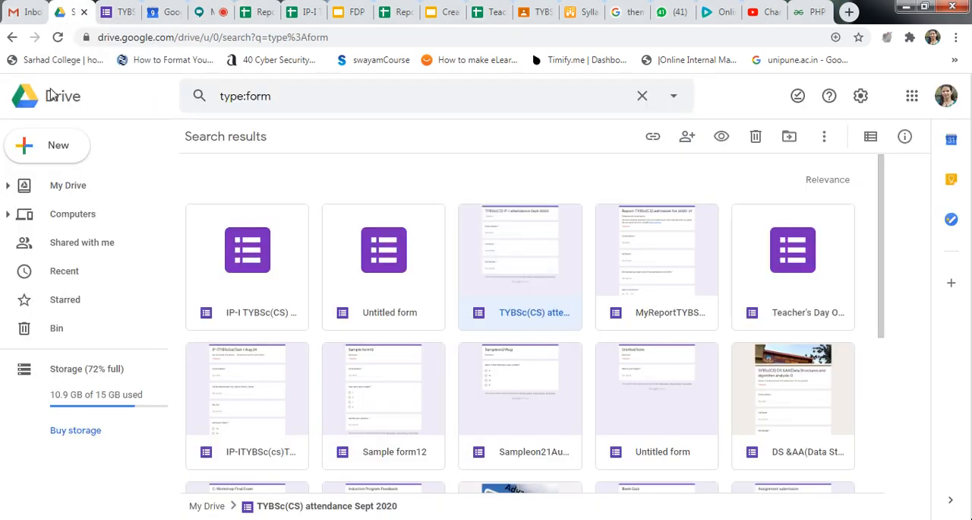
Open the Untitled form from the Drive type:form search results
click(45, 146)
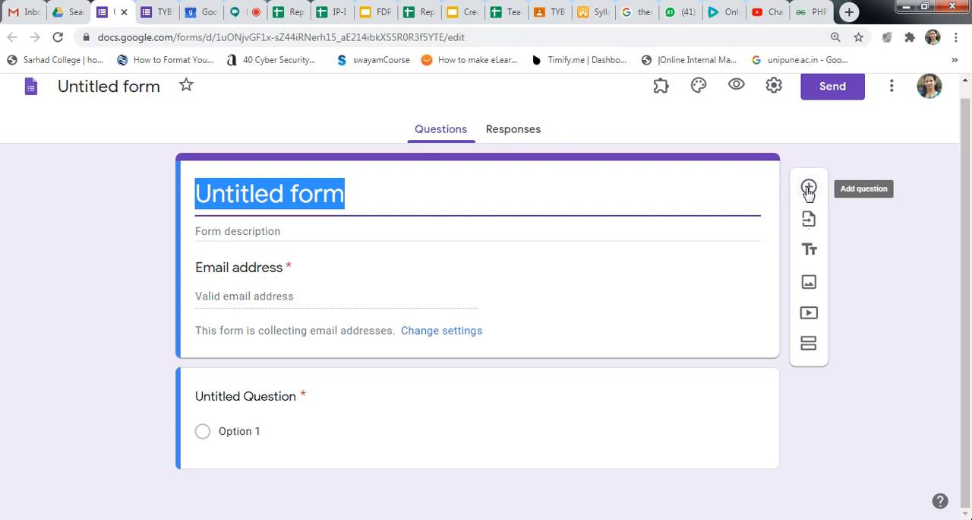
Switch to the TYBSc(CS) attendance form and scroll through its email, Full Name and Roll Number questions
click(809, 188)
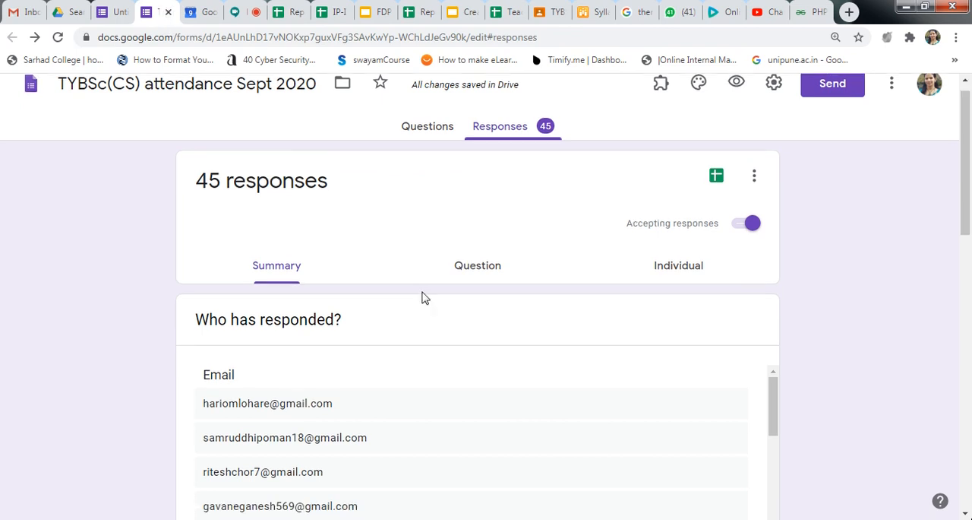
click(427, 126)
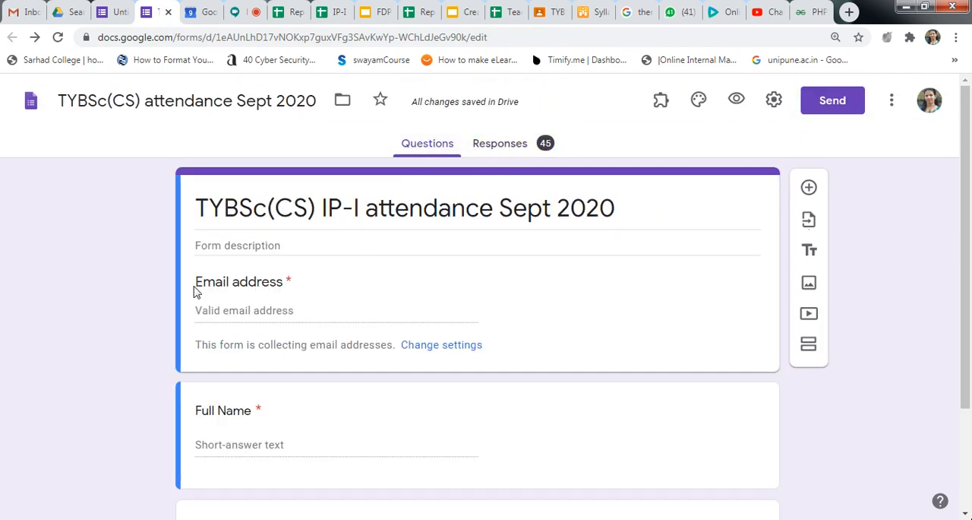
scroll(down, 3)
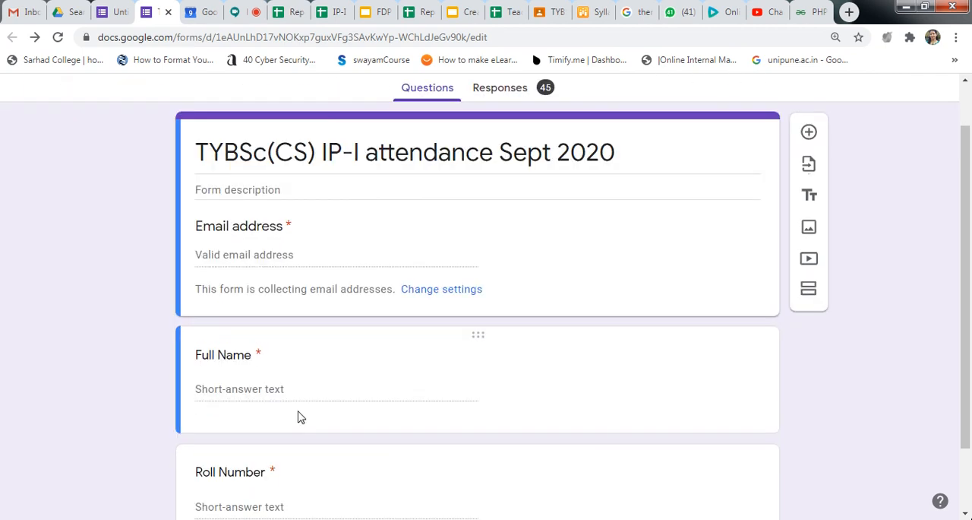
scroll(down, 3)
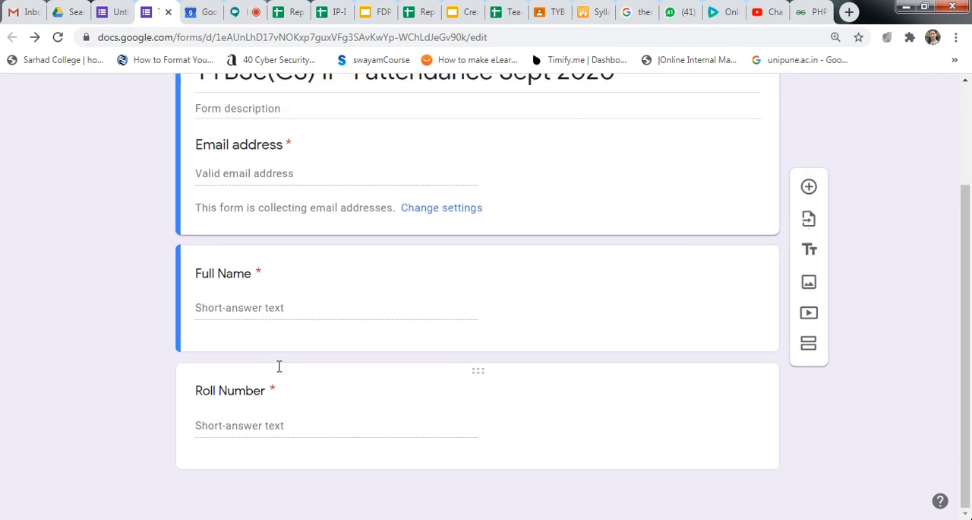
mouse_move(404, 428)
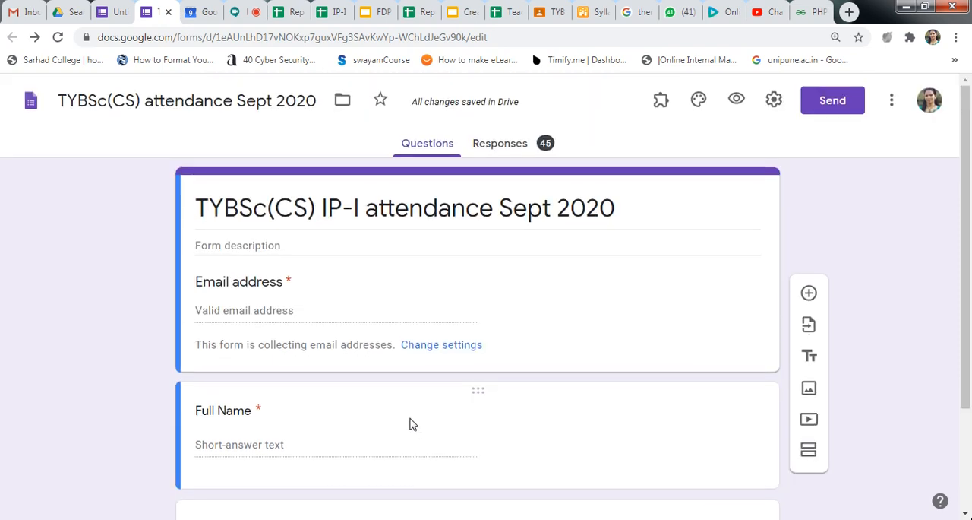
scroll(down, 3)
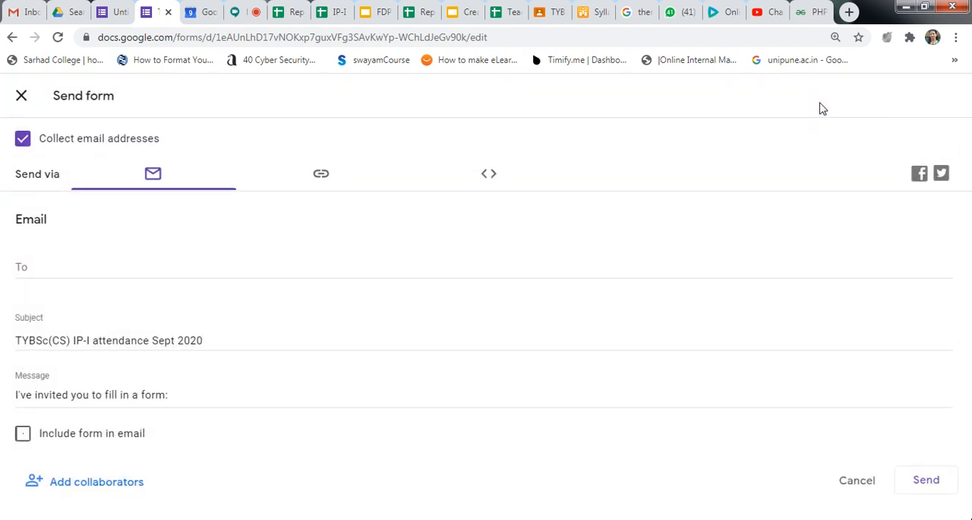
mouse_move(322, 173)
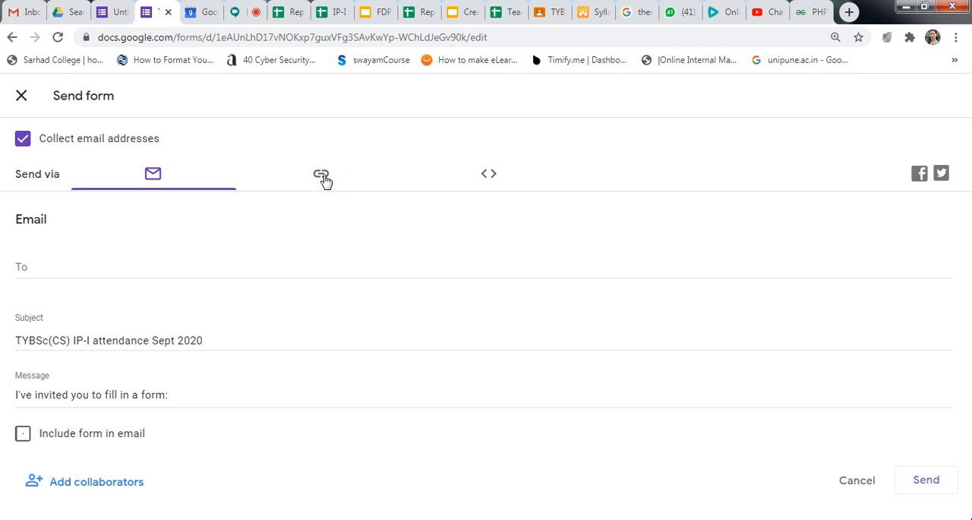
Copy the shortened form link from the Send dialog's link tab and close the dialog
click(320, 173)
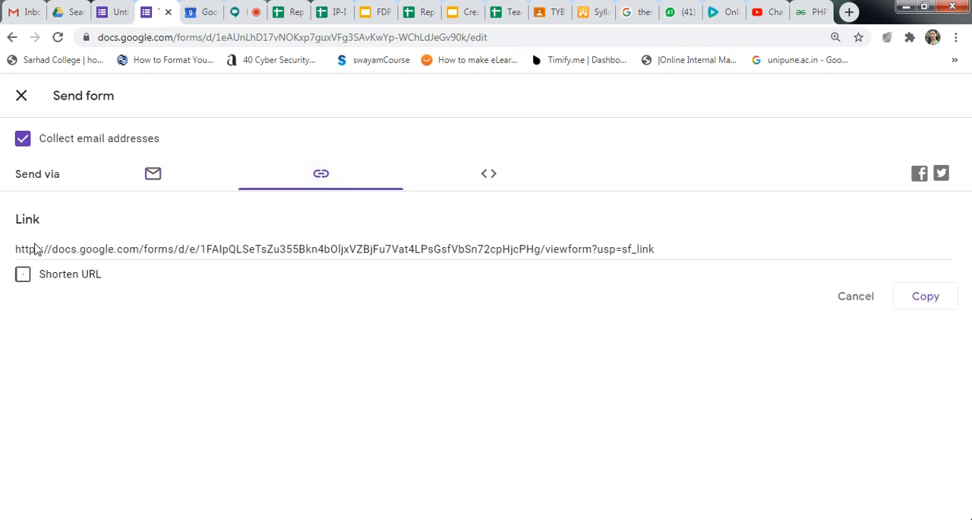
click(23, 273)
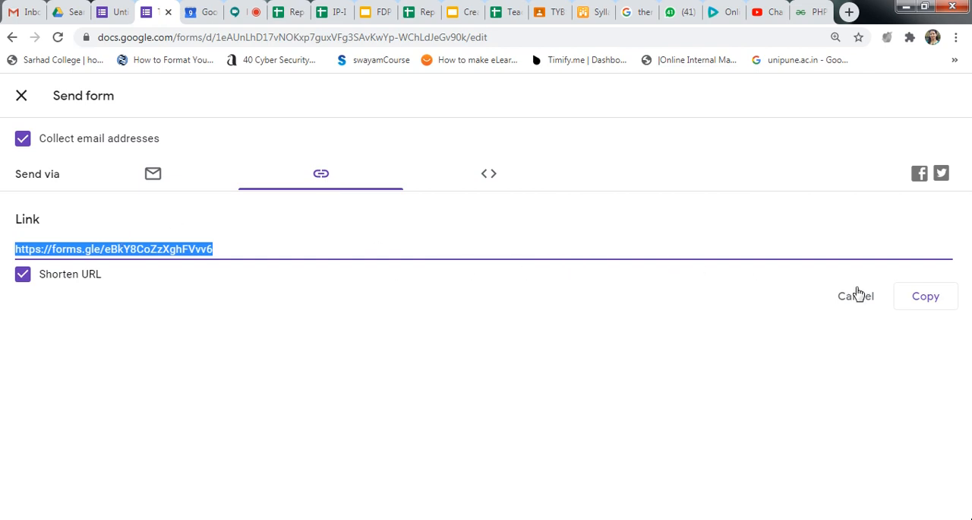
click(925, 295)
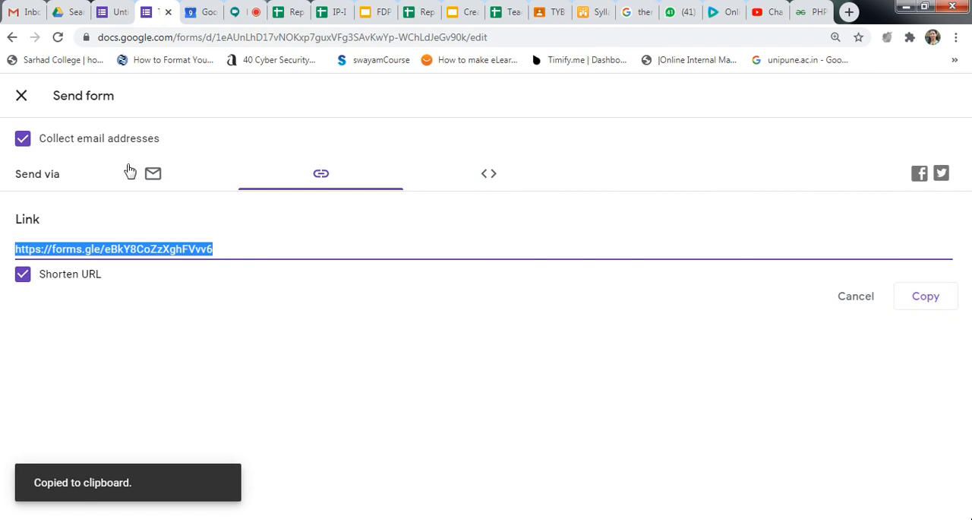
click(21, 95)
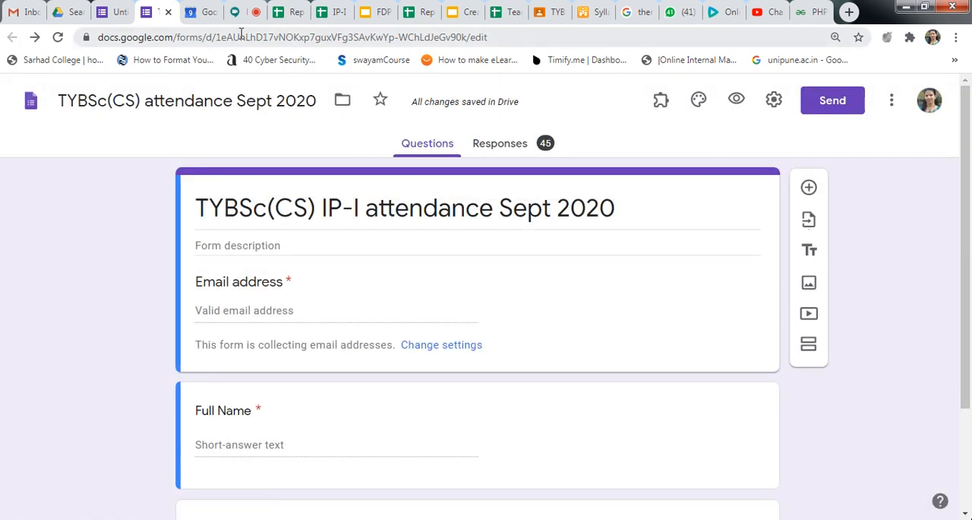
Switch to the Meet class and admit the four students waiting to join
click(219, 12)
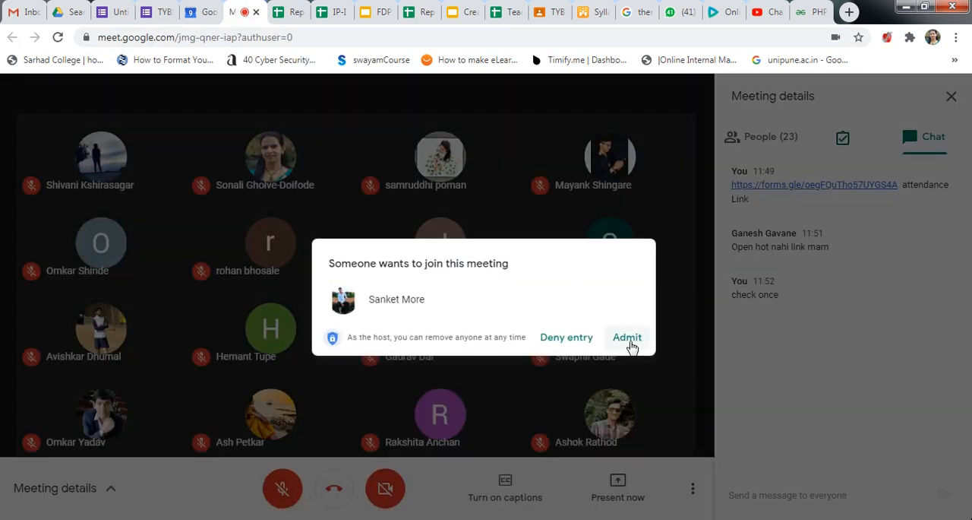
click(626, 337)
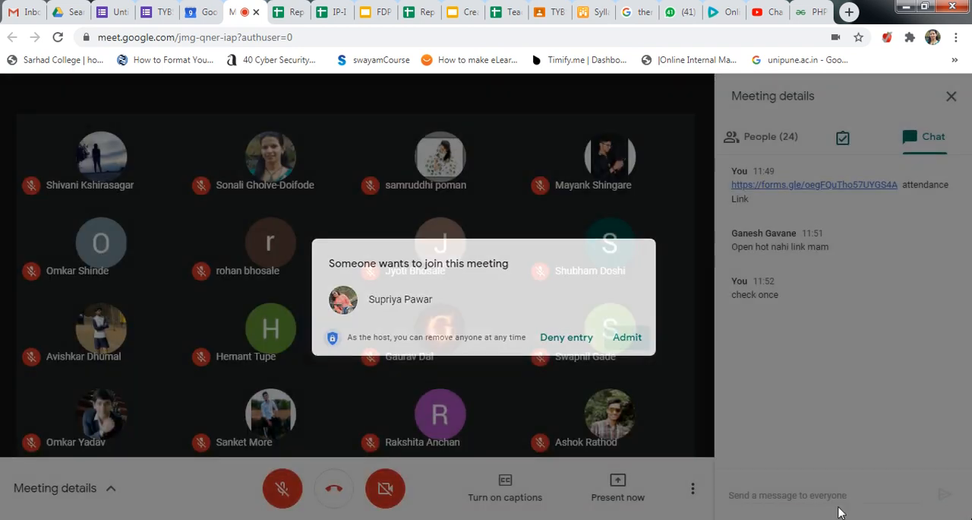
click(625, 337)
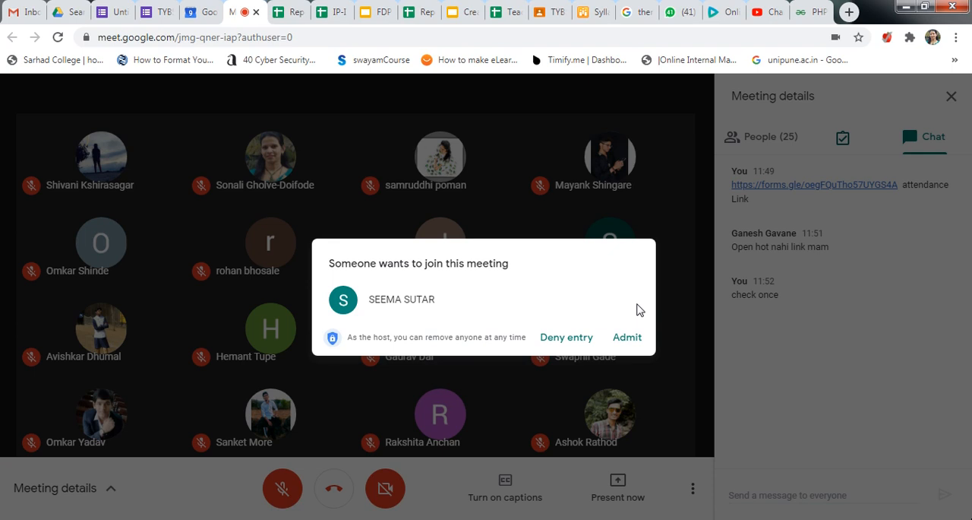
click(626, 337)
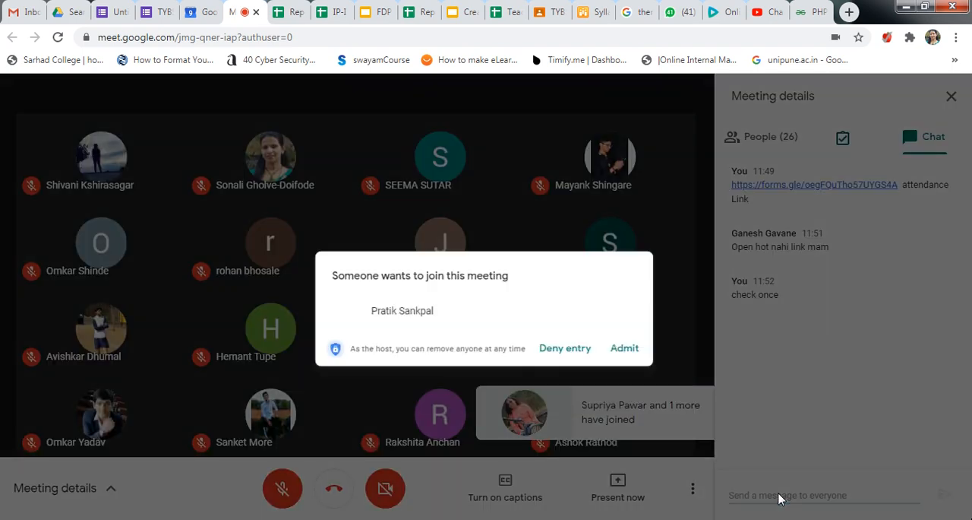
click(625, 346)
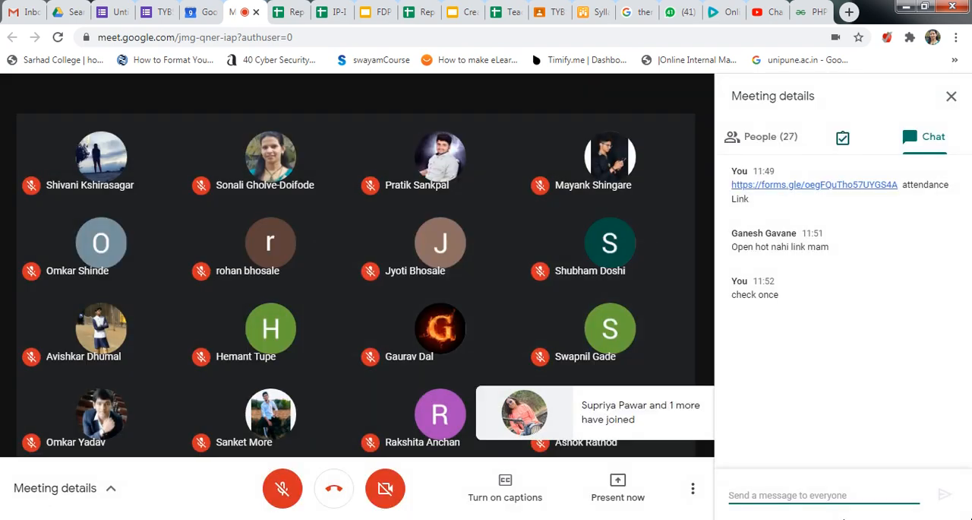
text(https://forms.gle/eBkY8CoZzXghFVvv6)
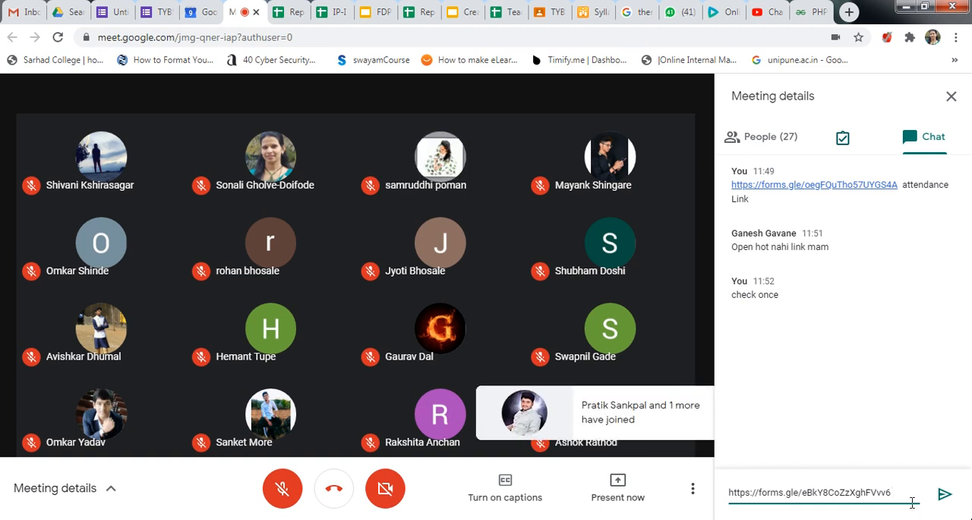
text(fill)
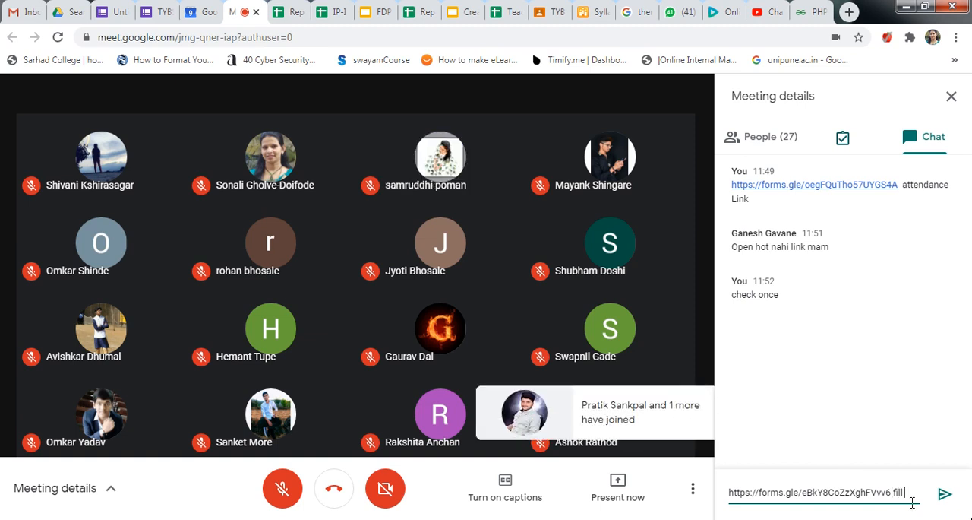
text(attendance)
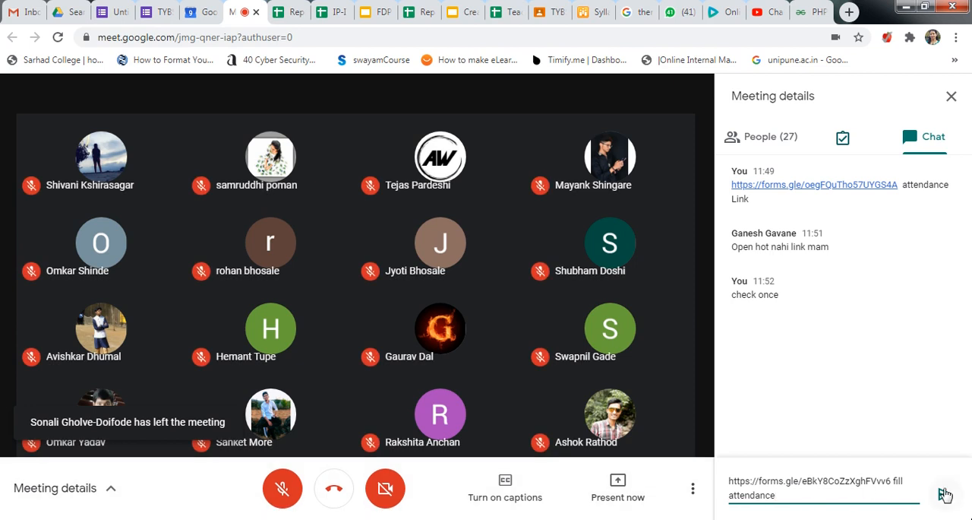
click(945, 495)
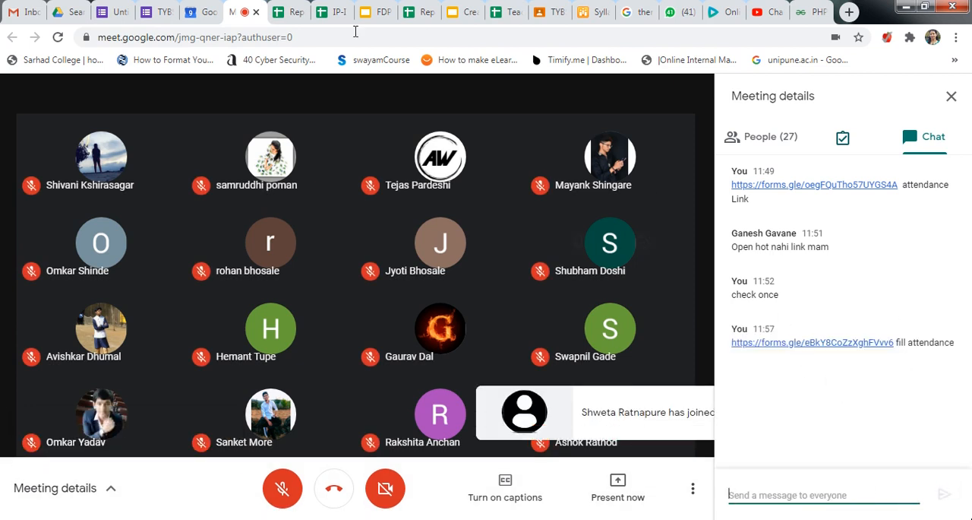
From the form's Responses tab, create a new linked responses spreadsheet via the Sheets icon
click(158, 12)
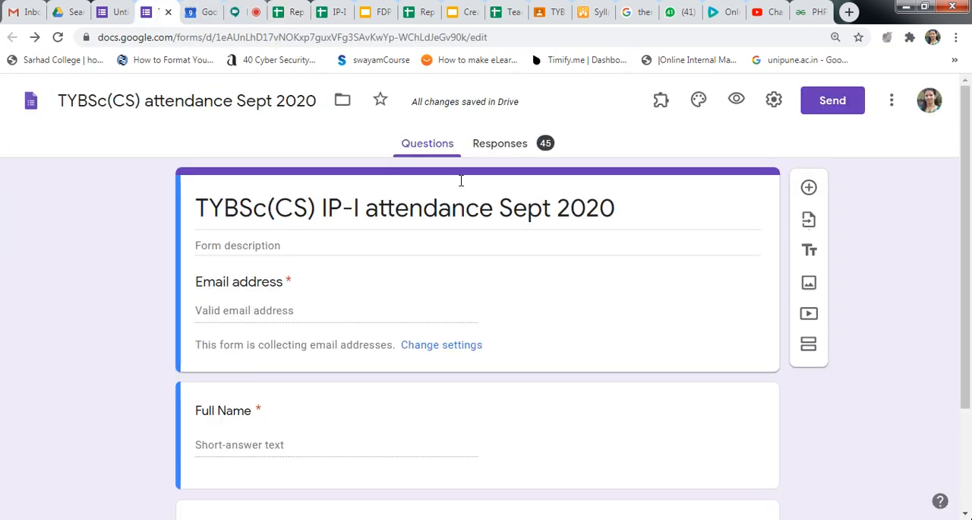
mouse_move(500, 143)
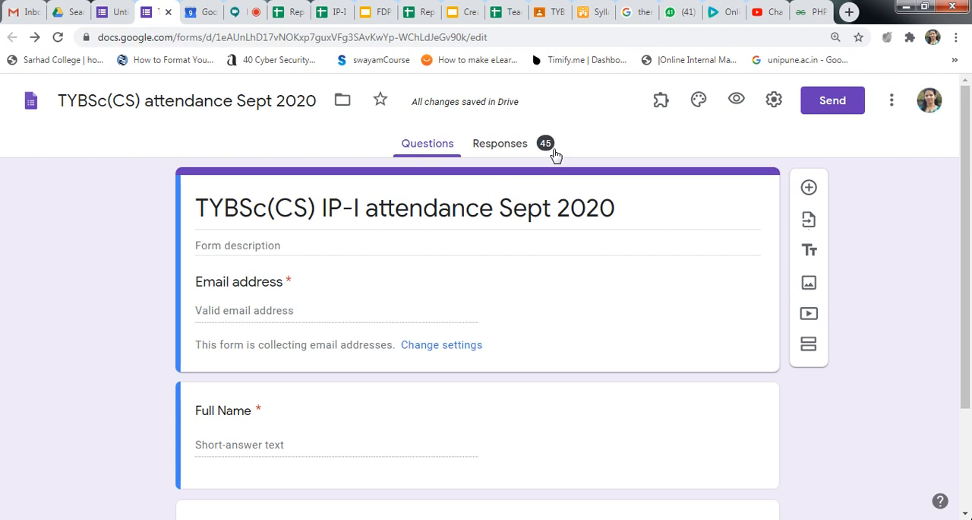
mouse_move(550, 158)
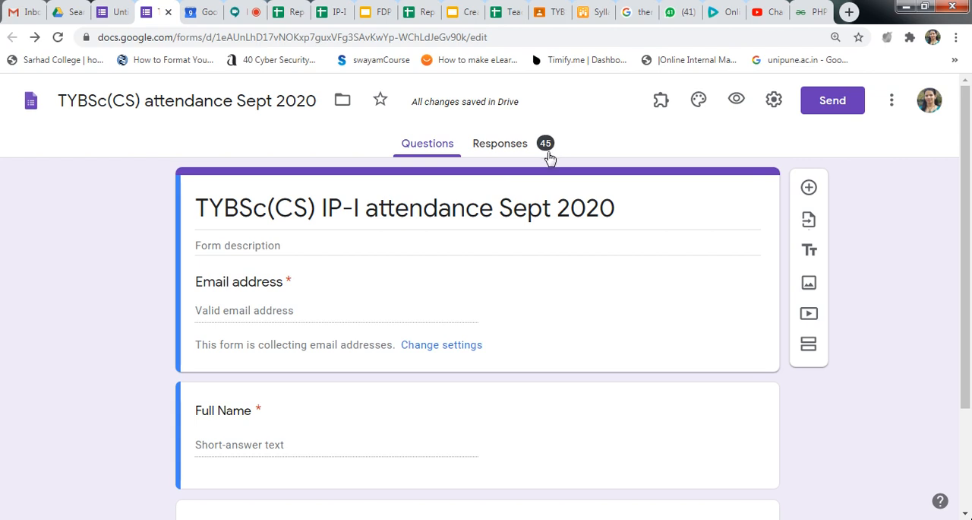
mouse_move(504, 158)
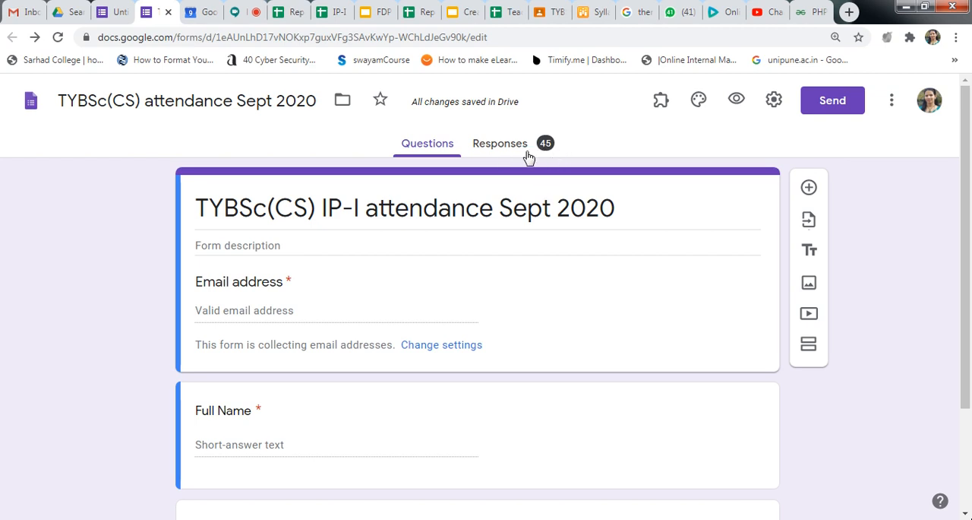
click(500, 143)
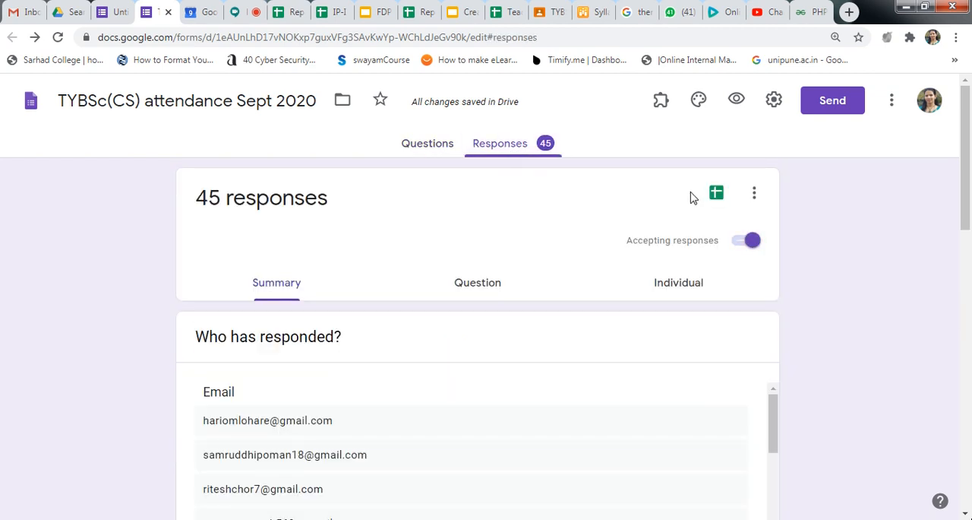
click(716, 193)
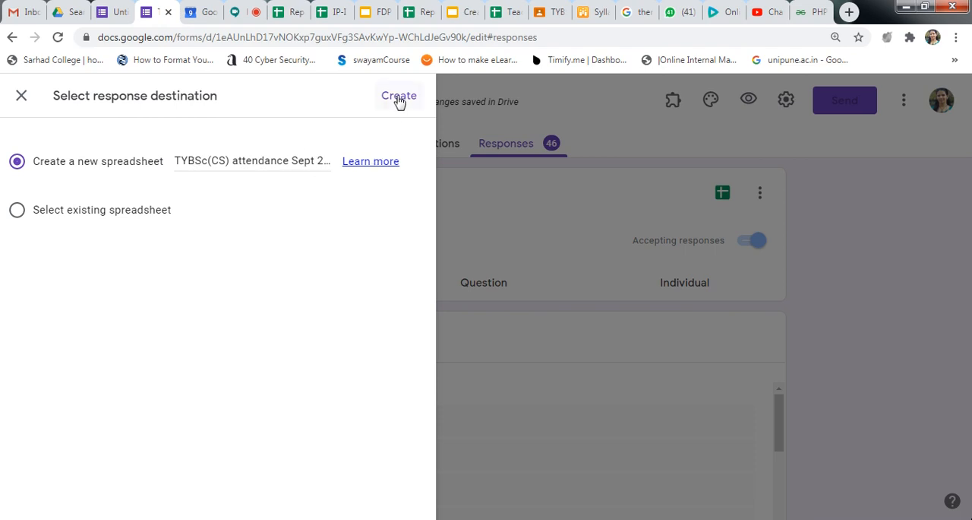
click(398, 96)
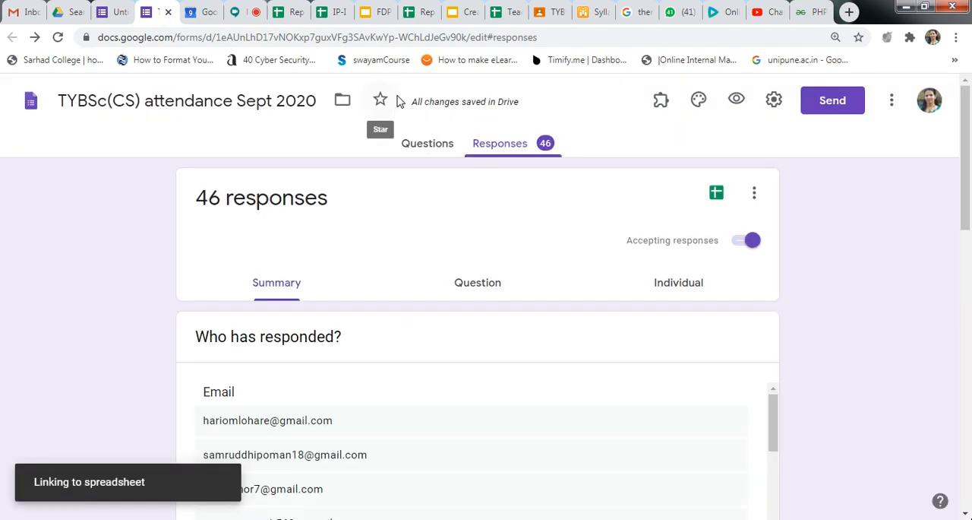
Open the new (Responses) spreadsheet and scroll through the timestamp, email, name and roll number rows
click(715, 193)
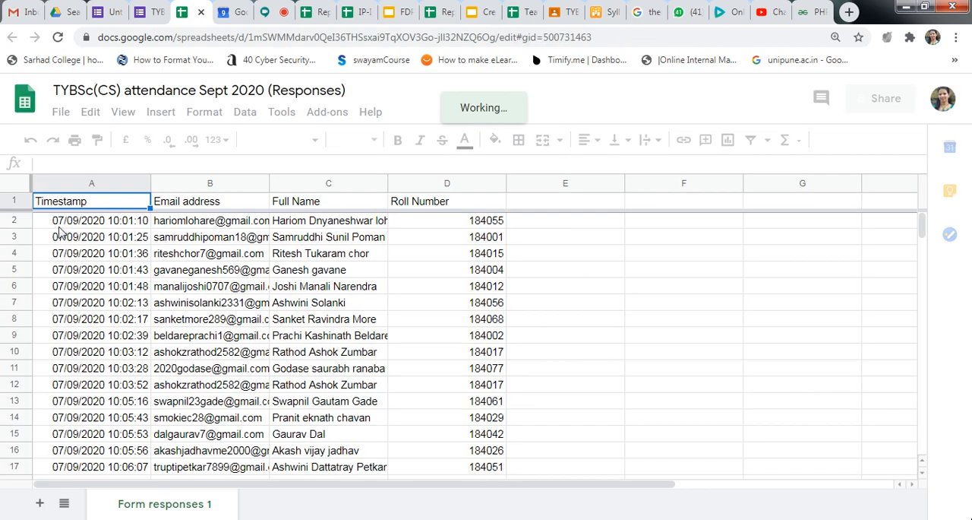
scroll(down, 3)
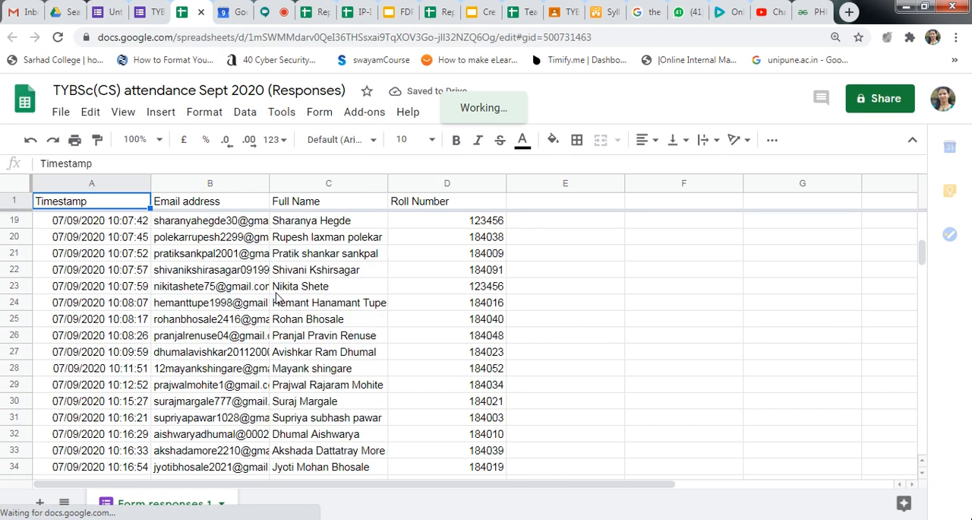
scroll(down, 3)
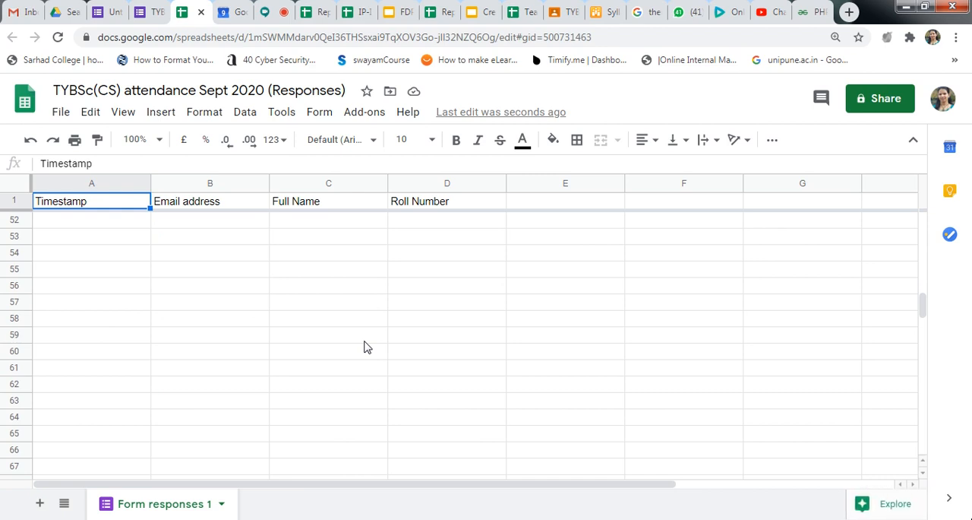
mouse_move(359, 330)
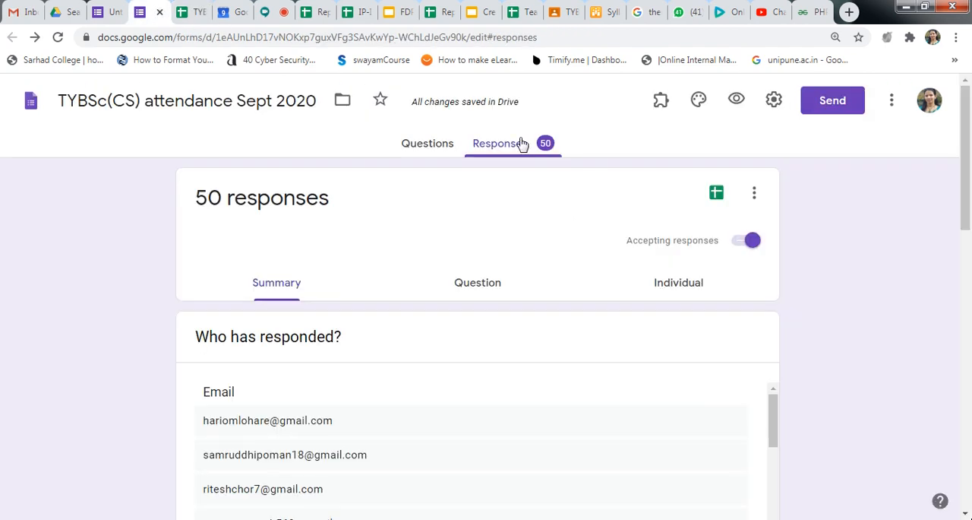
mouse_move(550, 155)
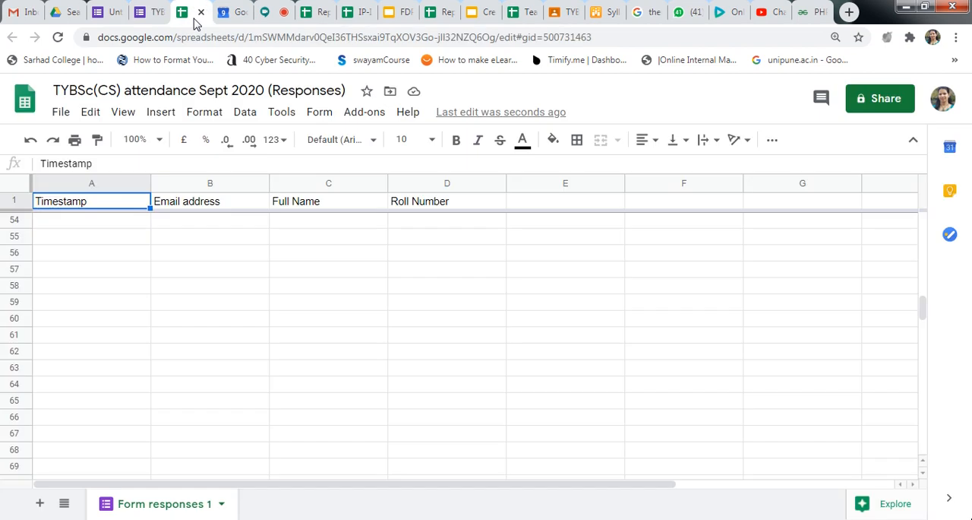
mouse_move(287, 337)
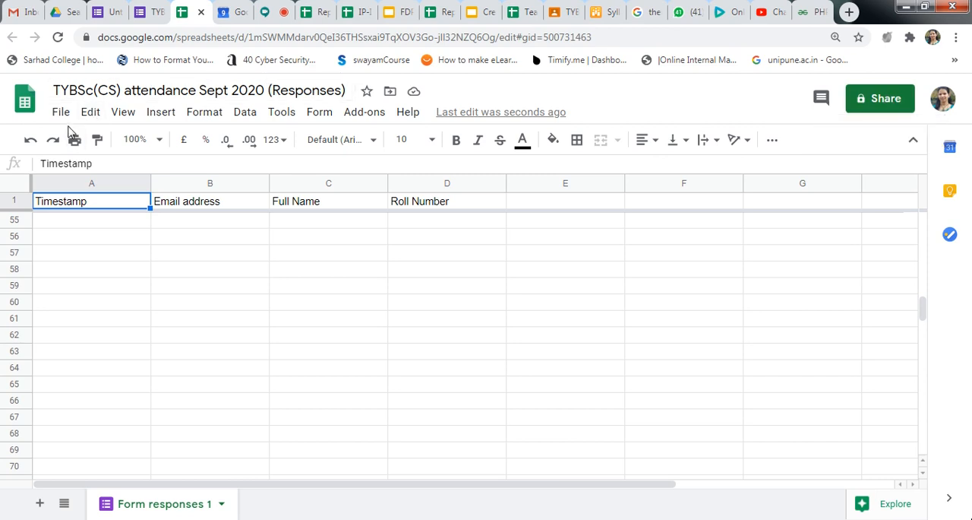
Download the responses spreadsheet as a Microsoft Excel (.xlsx) file via File > Download
click(61, 112)
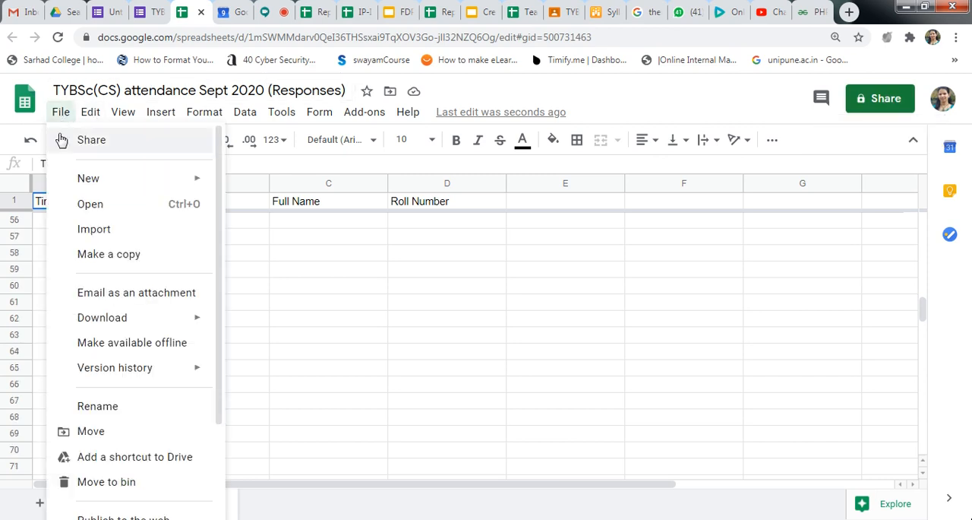
click(101, 316)
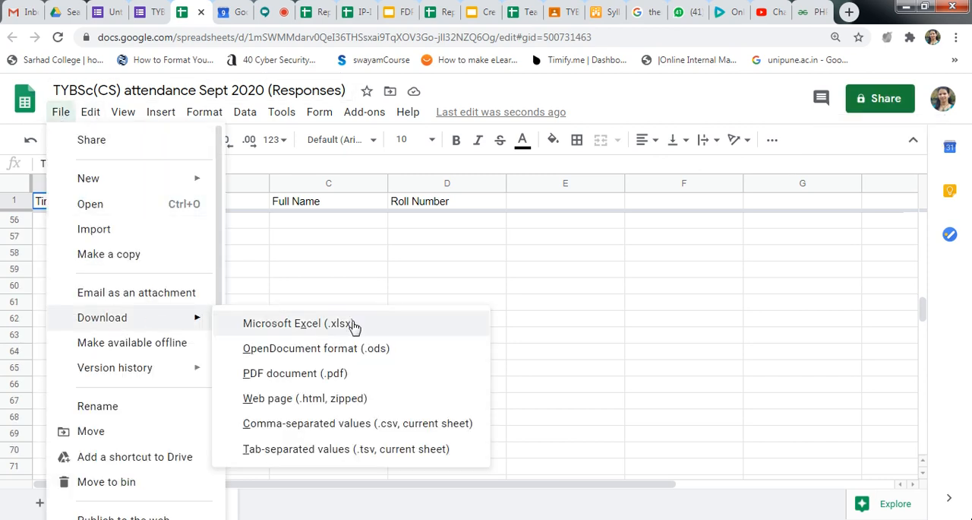
click(311, 322)
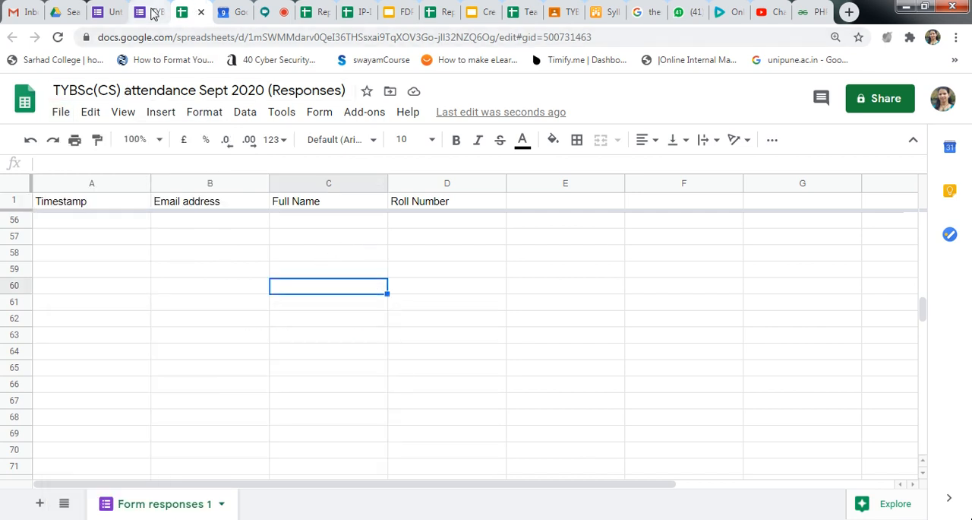
click(140, 12)
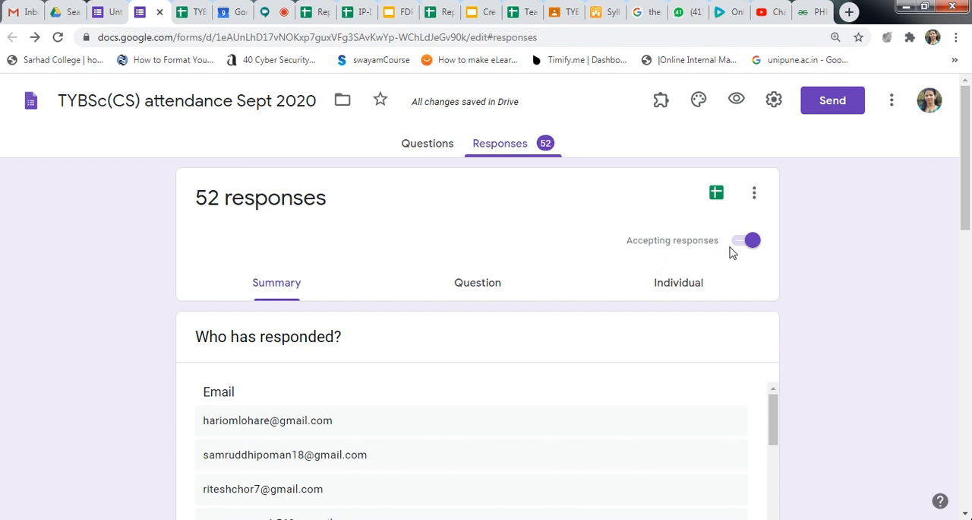
mouse_move(550, 149)
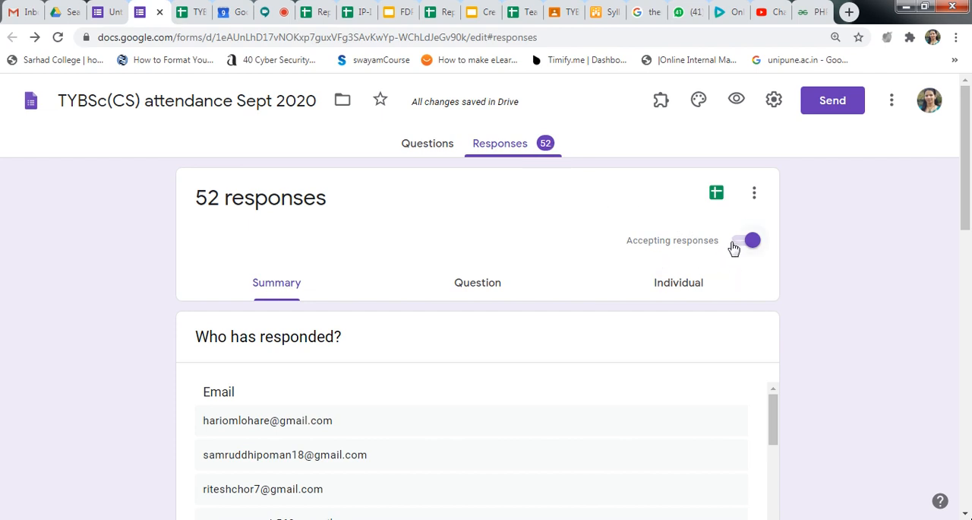
click(751, 240)
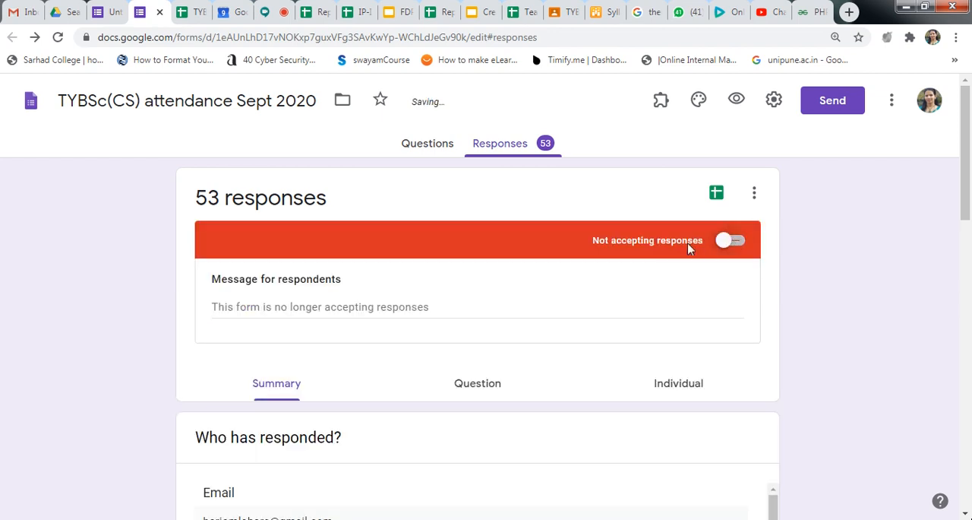
click(730, 240)
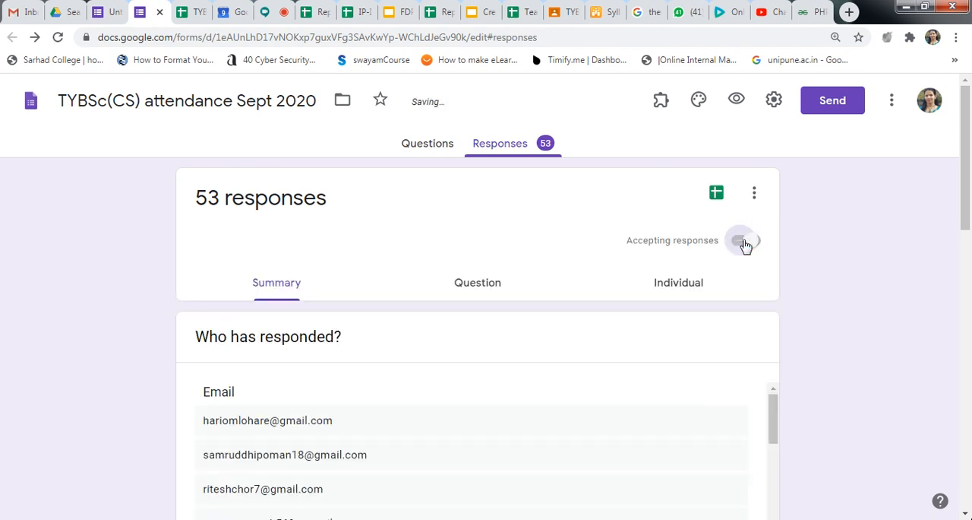
click(747, 240)
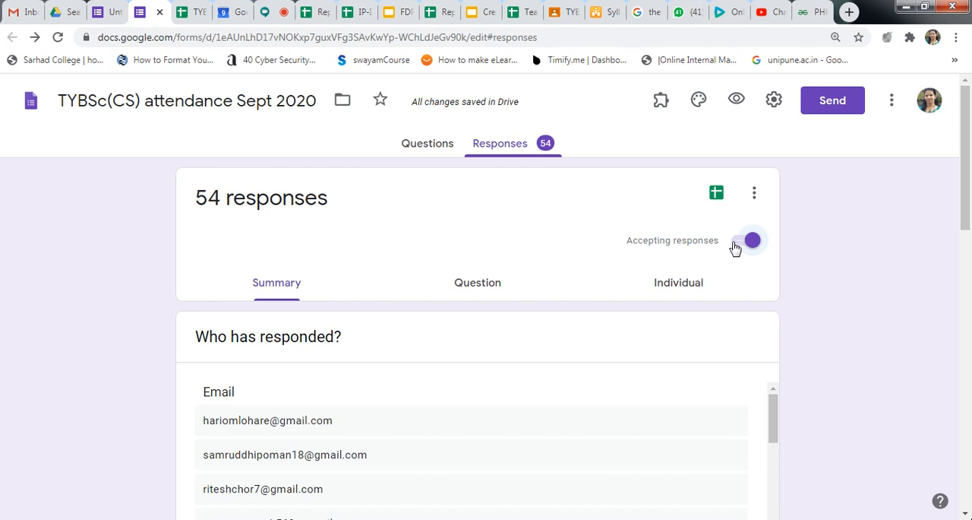
mouse_move(747, 253)
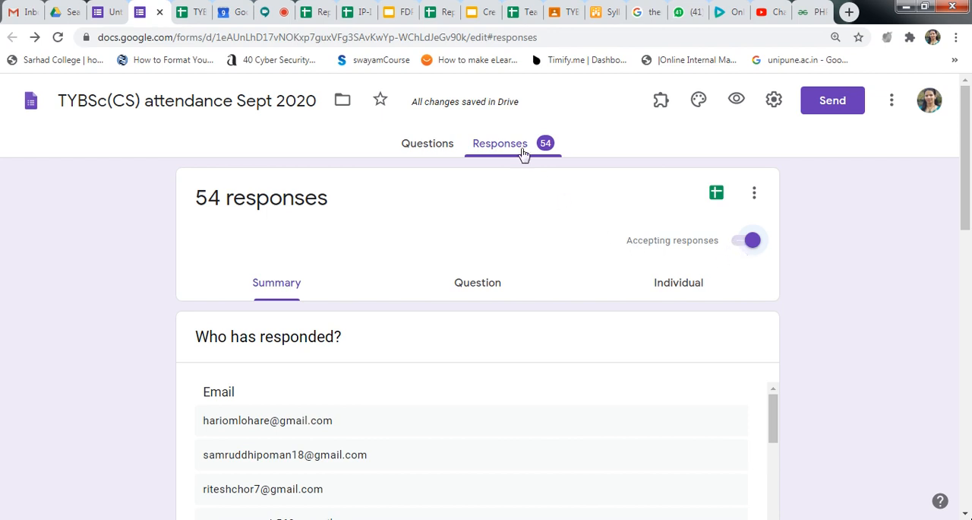
mouse_move(539, 156)
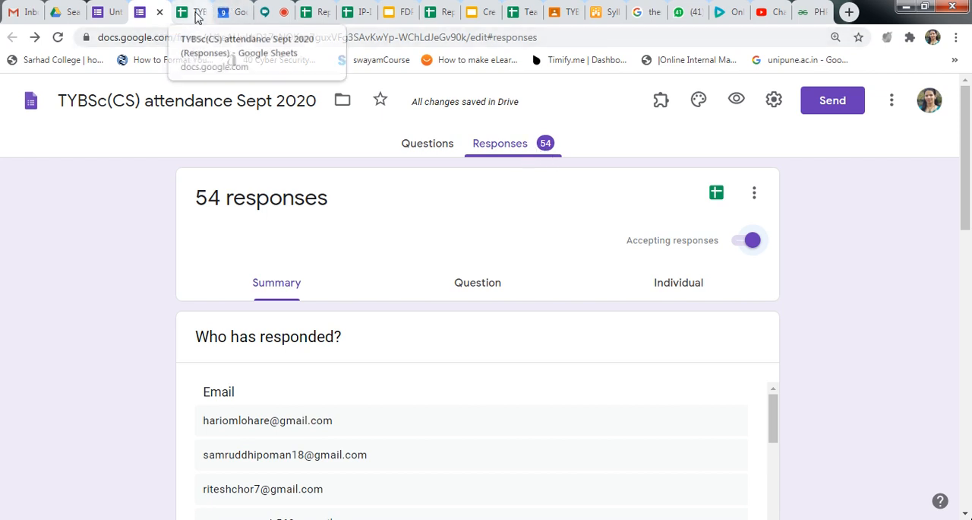
Return to the responses spreadsheet tab and scroll to the latest entry in row 55
click(201, 12)
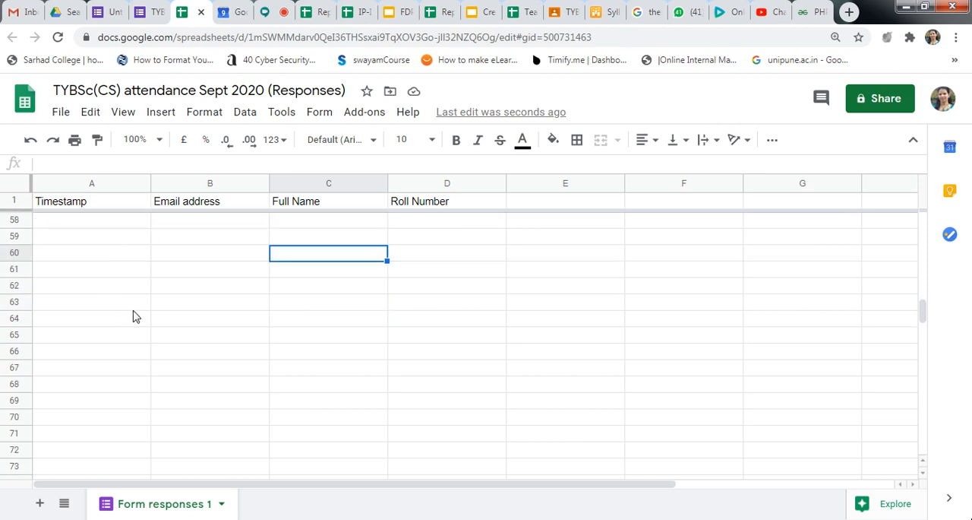
mouse_move(211, 273)
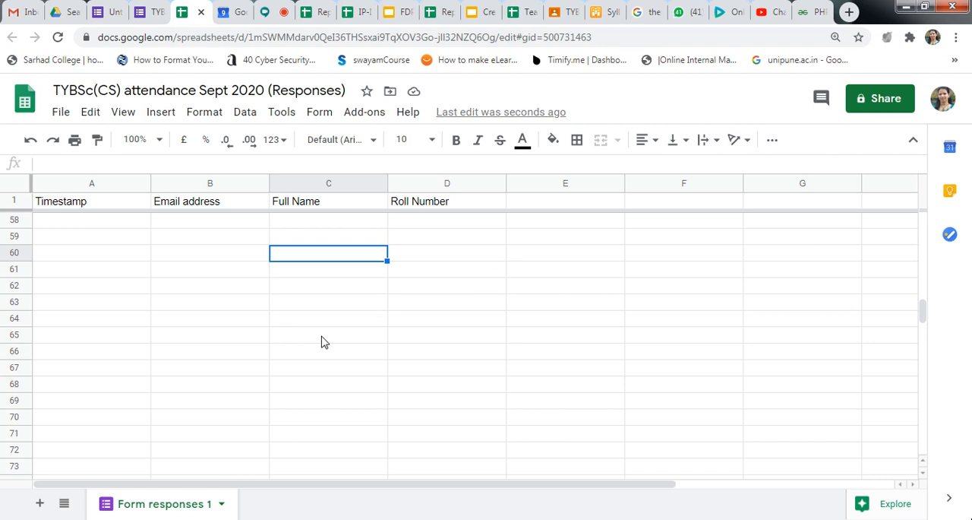
mouse_move(327, 337)
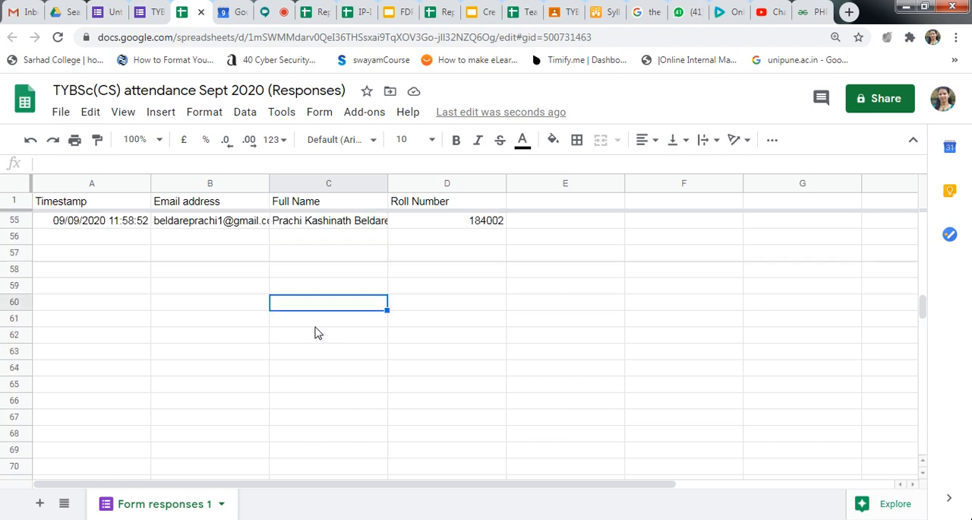
scroll(down, 3)
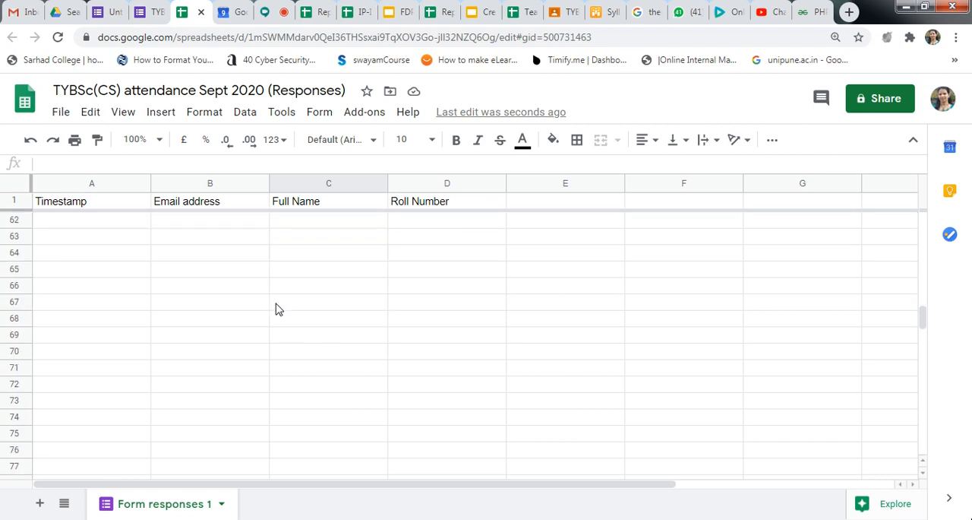